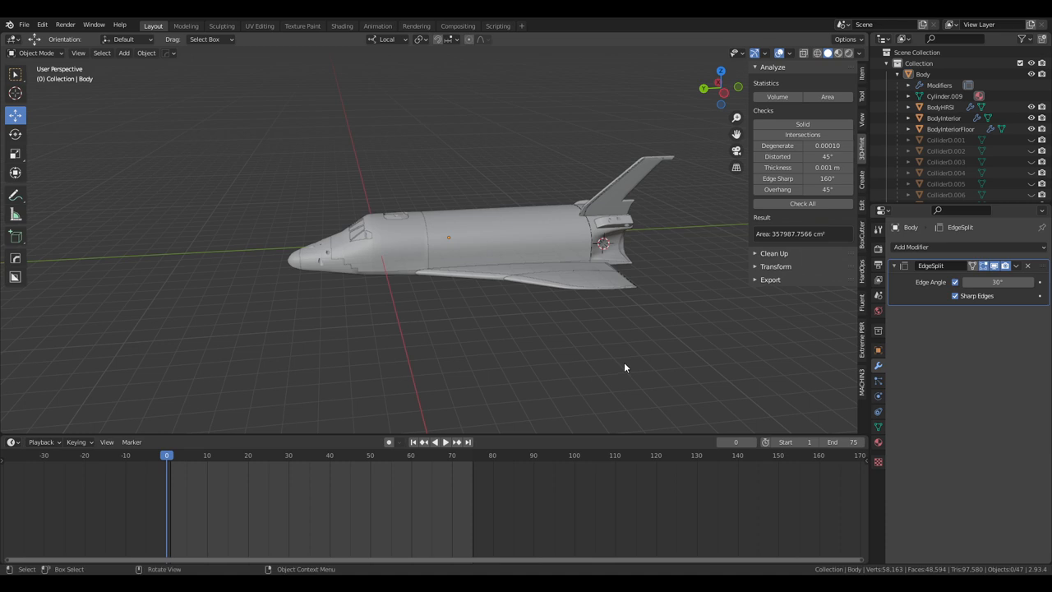
pyautogui.moveTo(621, 366)
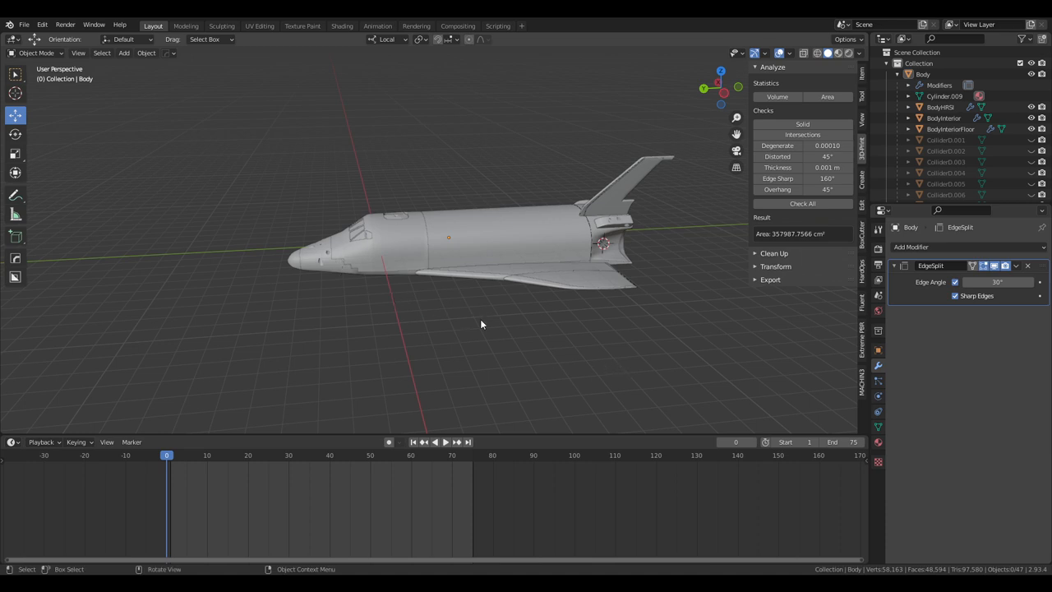
# Orbit around to view the shuttle's tail and engine section
pyautogui.moveTo(480, 325); pyautogui.dragTo(480, 343)
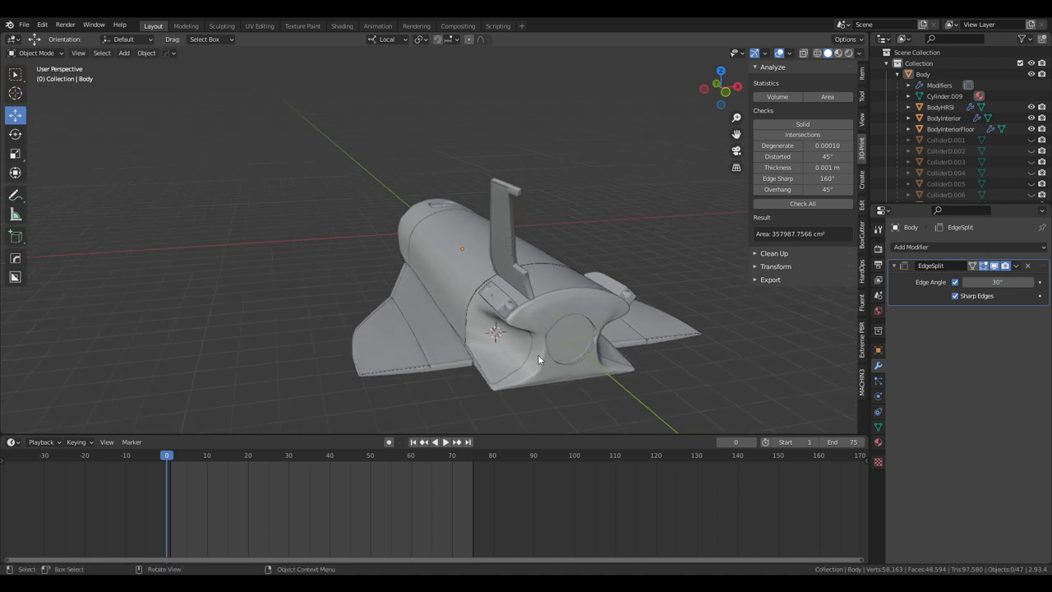
pyautogui.moveTo(181, 467)
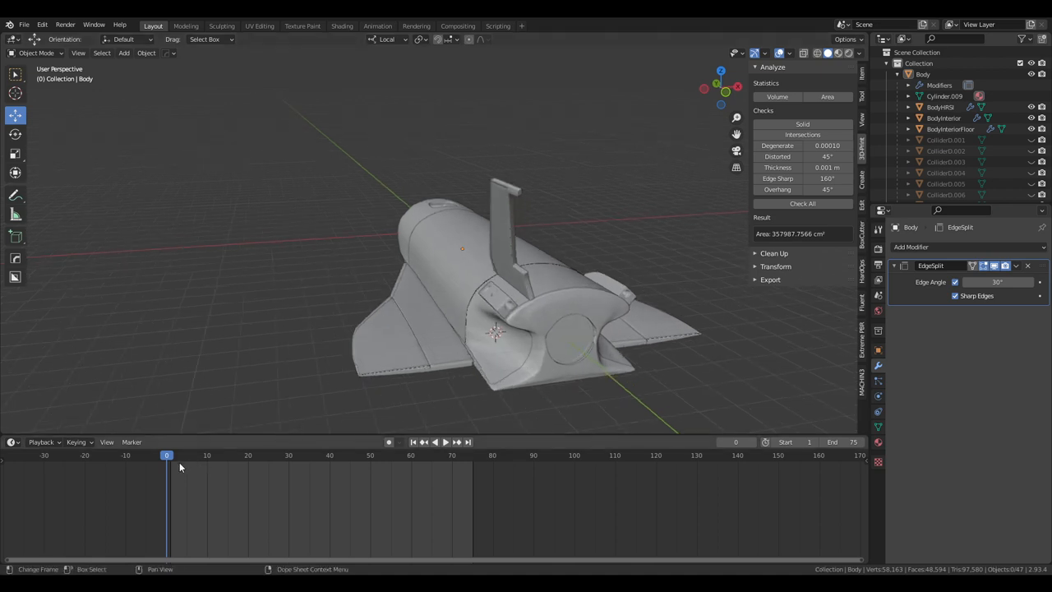
pyautogui.click(434, 440)
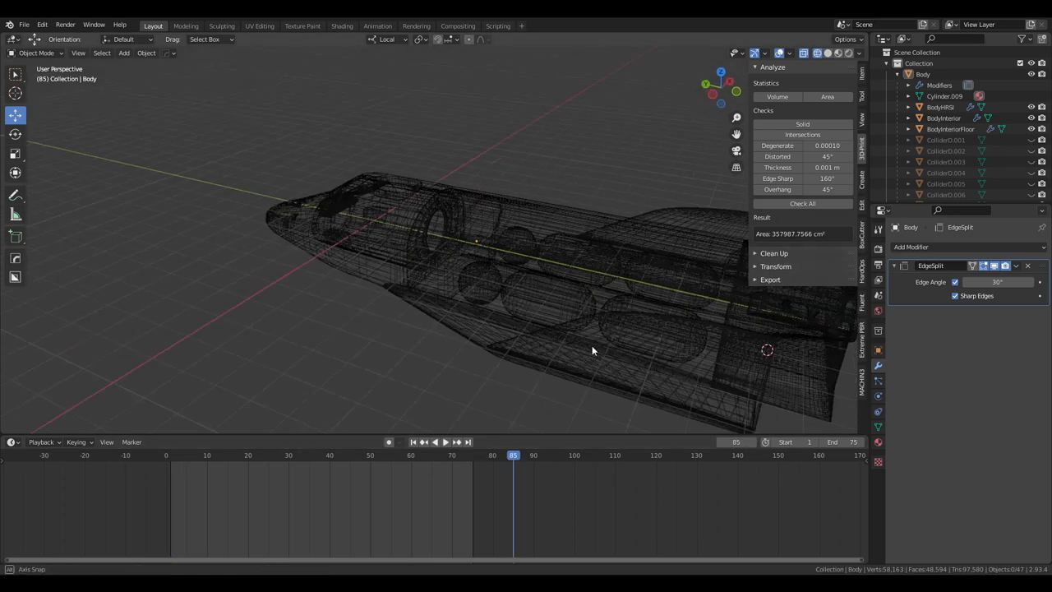
# Orbit the wireframe fuselage to reveal the cylindrical tanks packed inside
pyautogui.moveTo(592, 351); pyautogui.dragTo(647, 286)
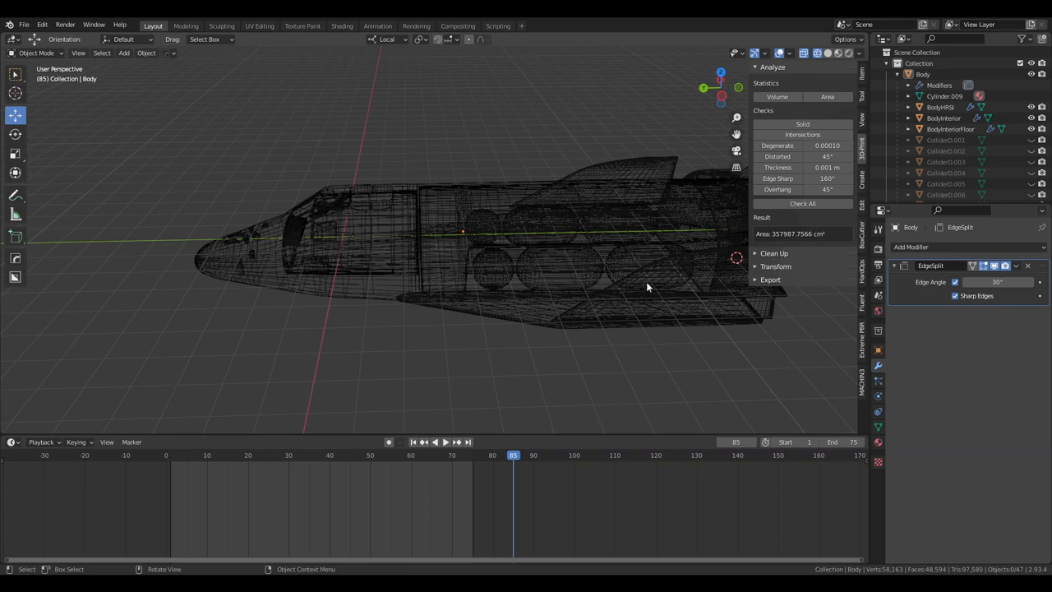
pyautogui.moveTo(483, 260)
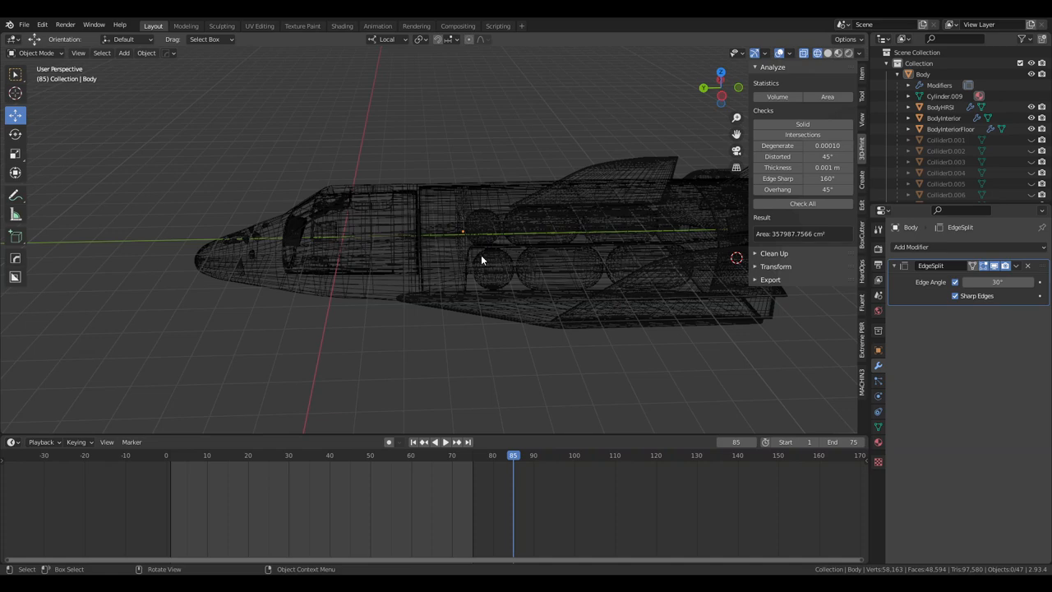
pyautogui.moveTo(480, 260); pyautogui.dragTo(487, 197)
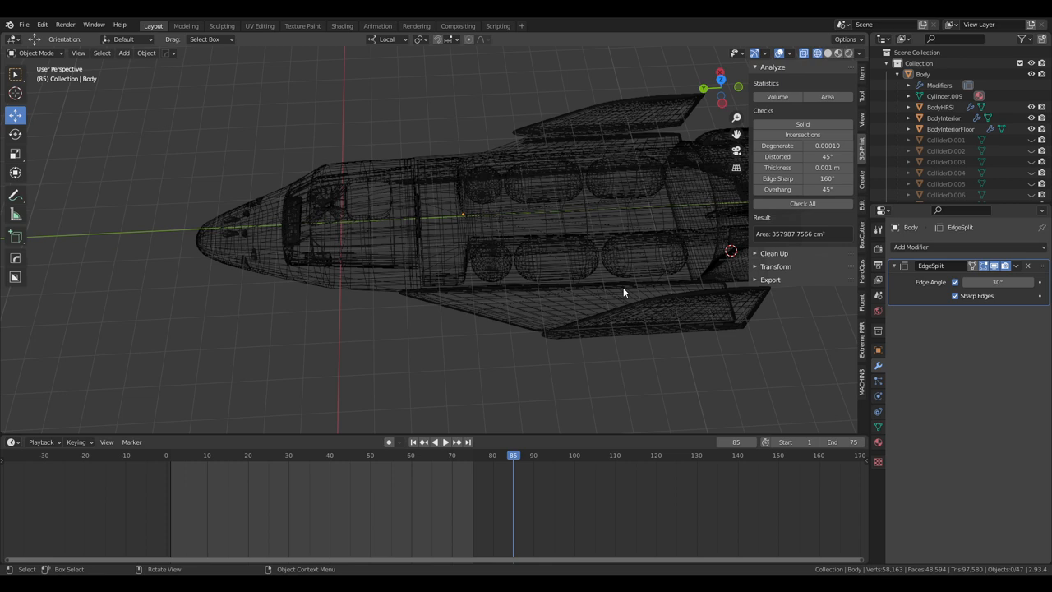
pyautogui.moveTo(559, 256)
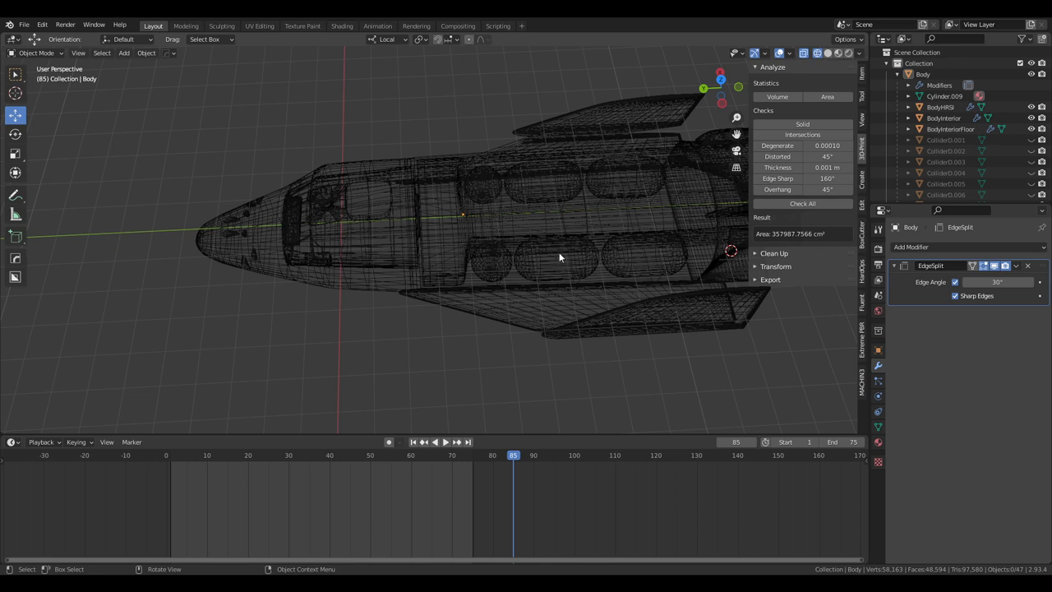
pyautogui.moveTo(431, 240)
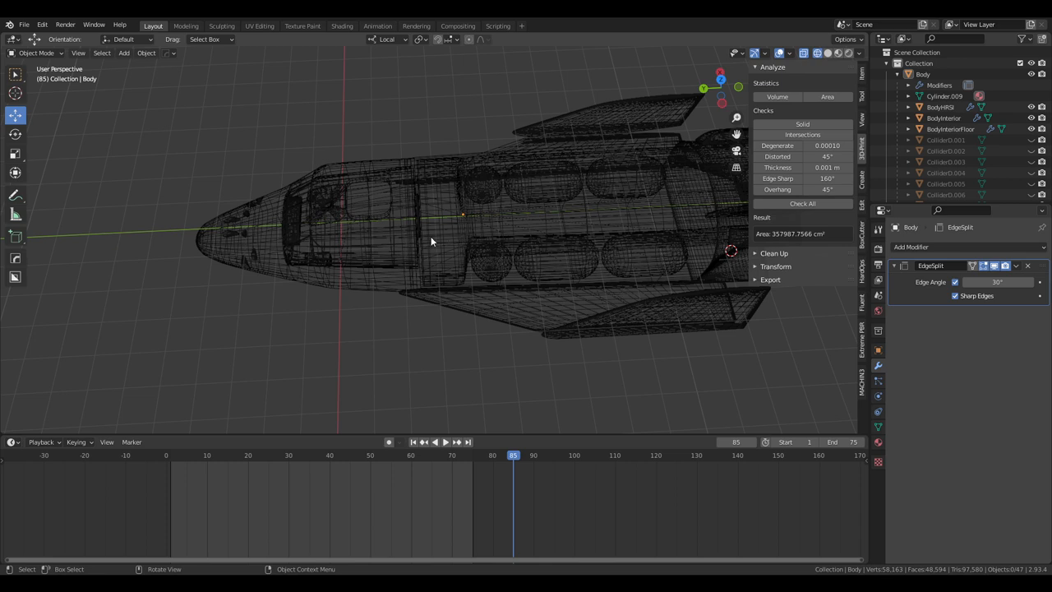
pyautogui.moveTo(551, 266)
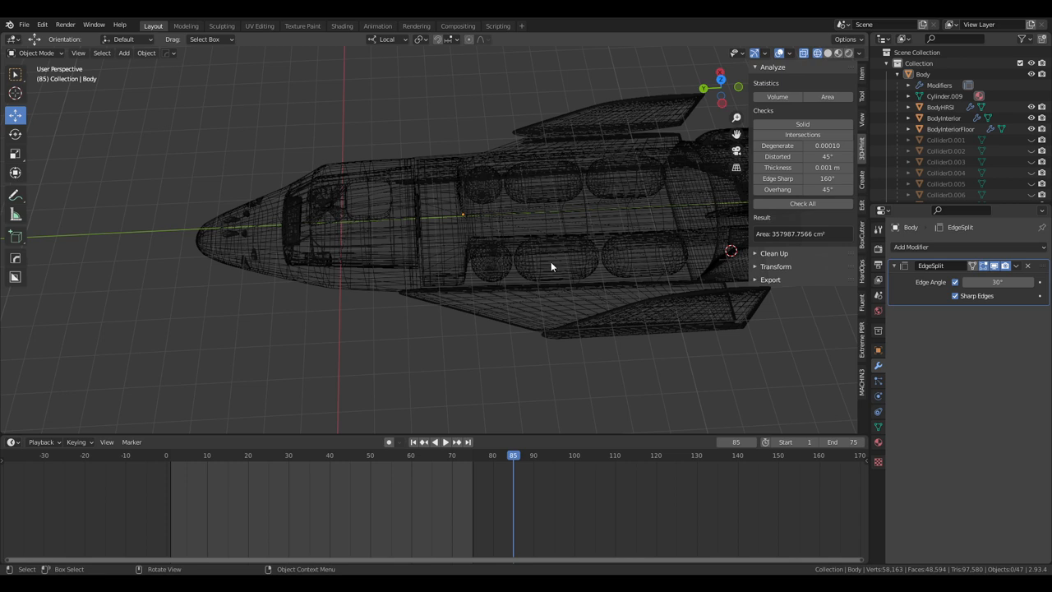
pyautogui.moveTo(579, 266)
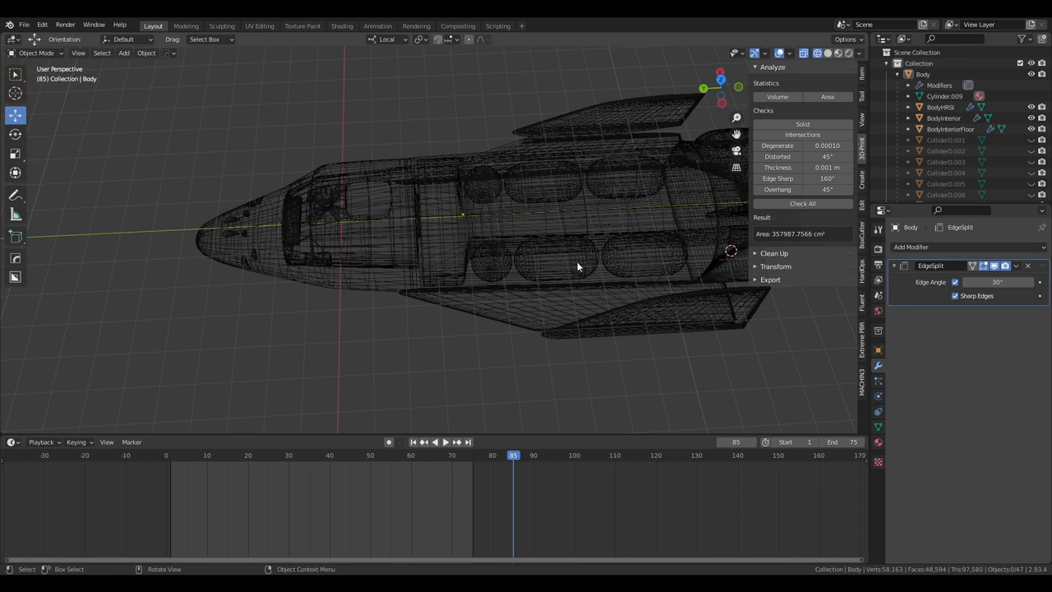
pyautogui.moveTo(489, 264)
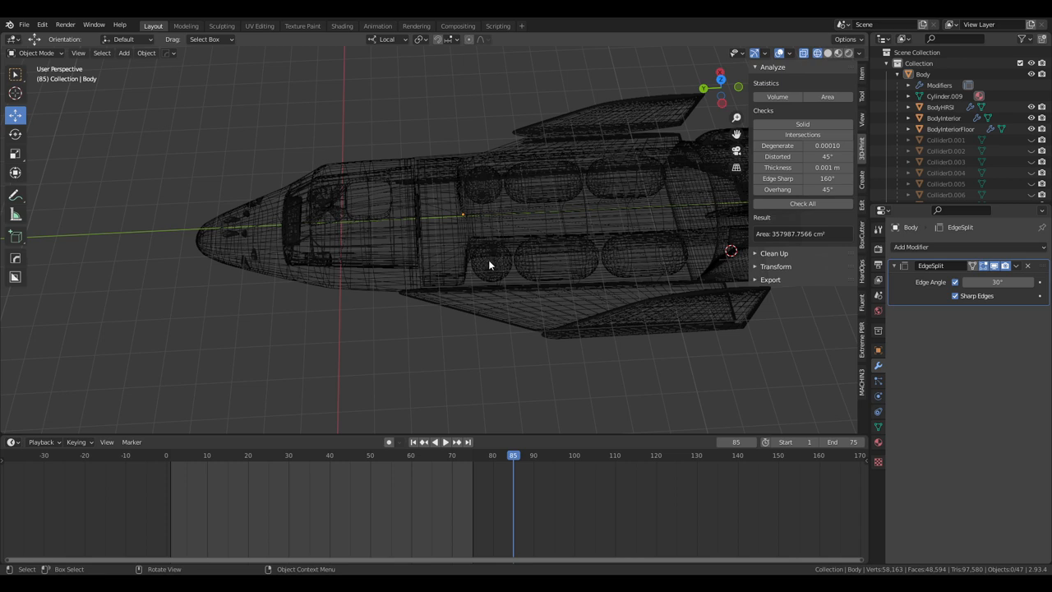
pyautogui.moveTo(497, 276)
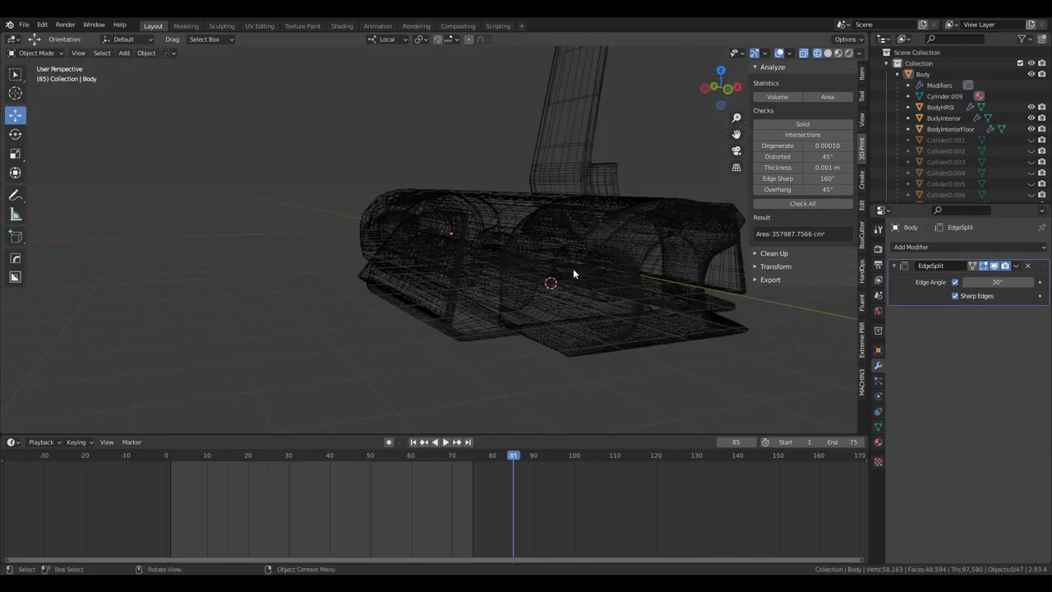
pyautogui.moveTo(626, 296)
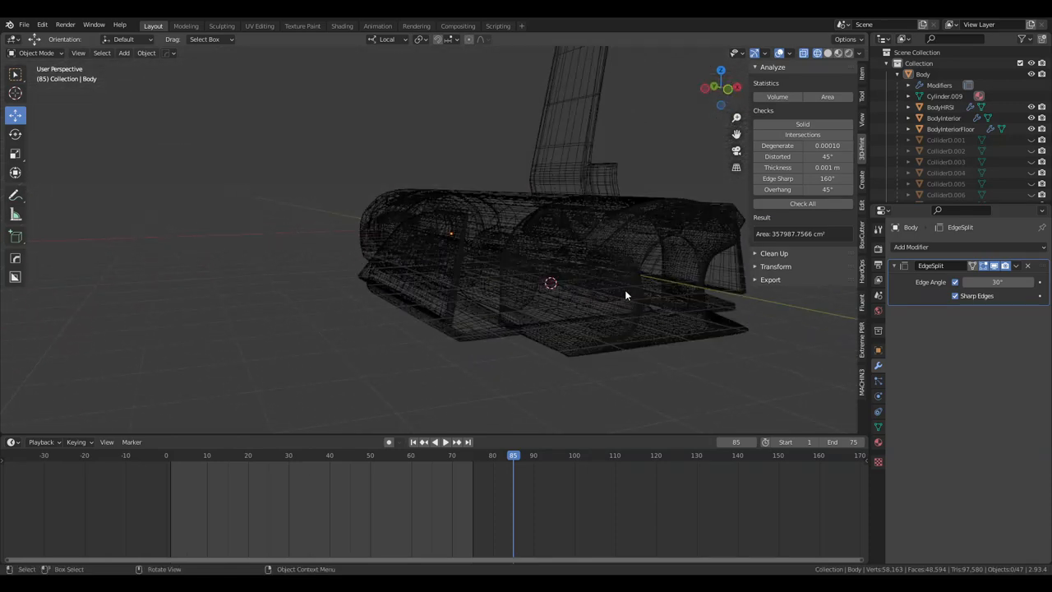
pyautogui.click(812, 52)
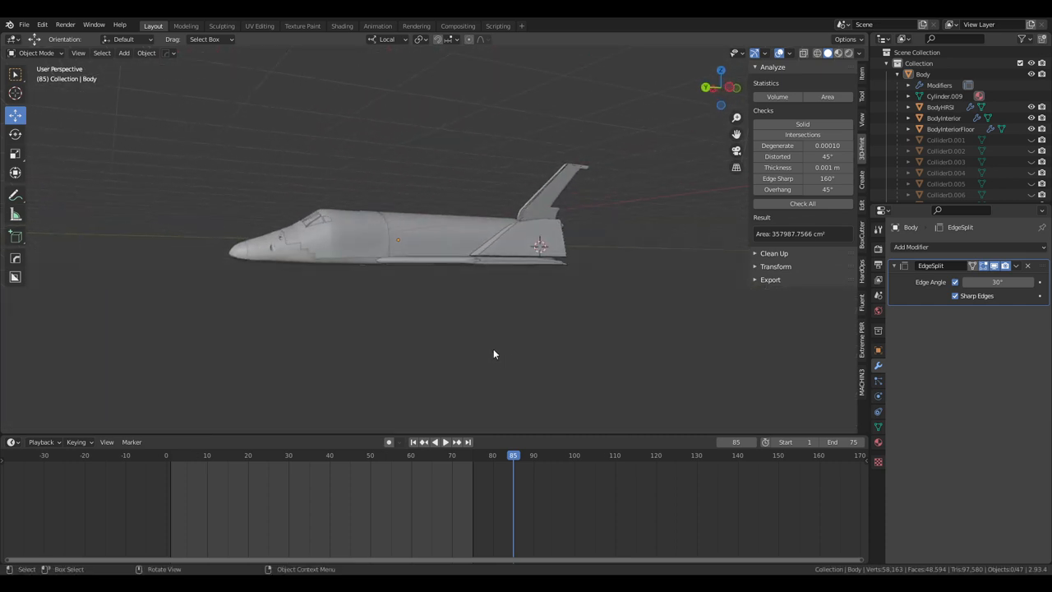
pyautogui.moveTo(493, 353); pyautogui.dragTo(503, 329)
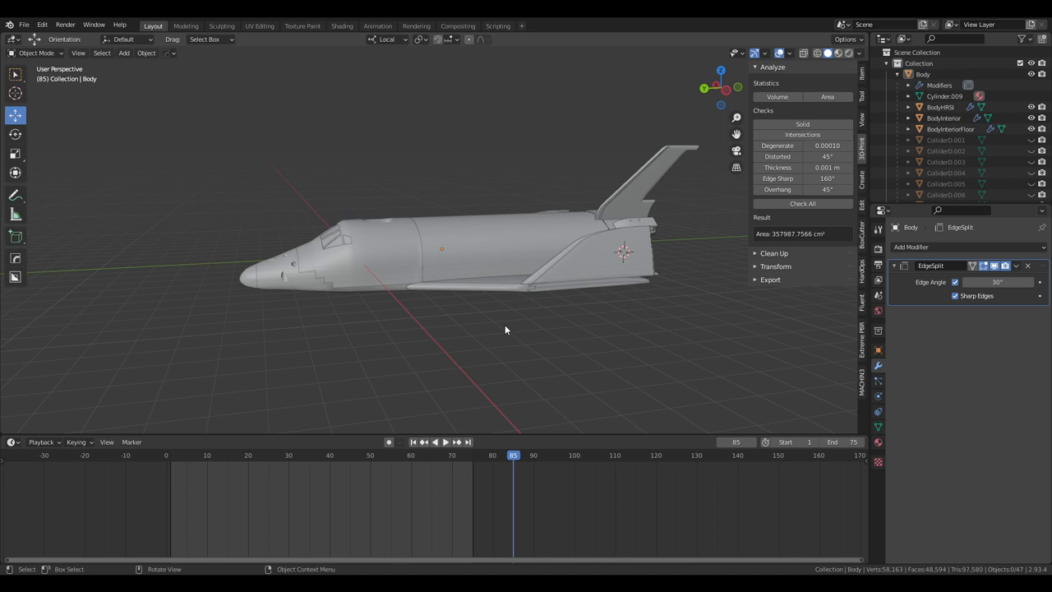
pyautogui.moveTo(506, 329); pyautogui.dragTo(493, 315)
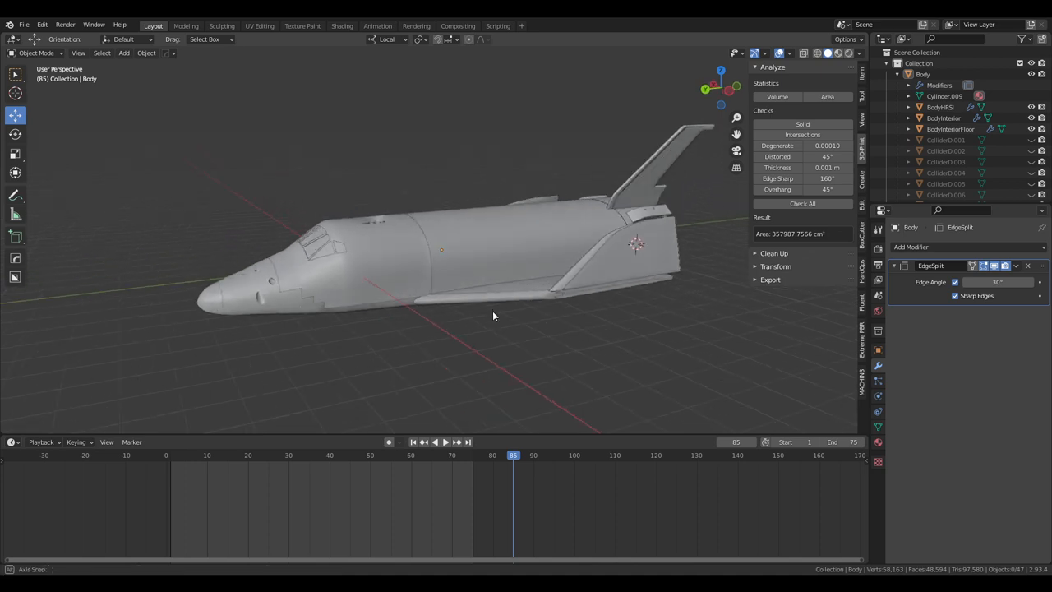
pyautogui.moveTo(493, 316); pyautogui.dragTo(687, 322)
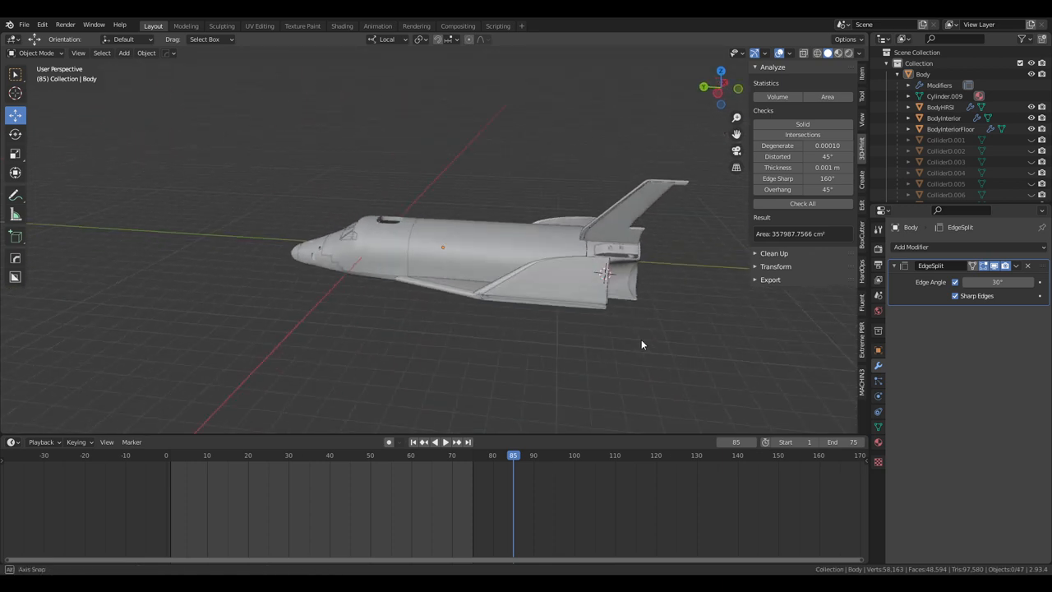
pyautogui.moveTo(641, 345); pyautogui.dragTo(596, 342)
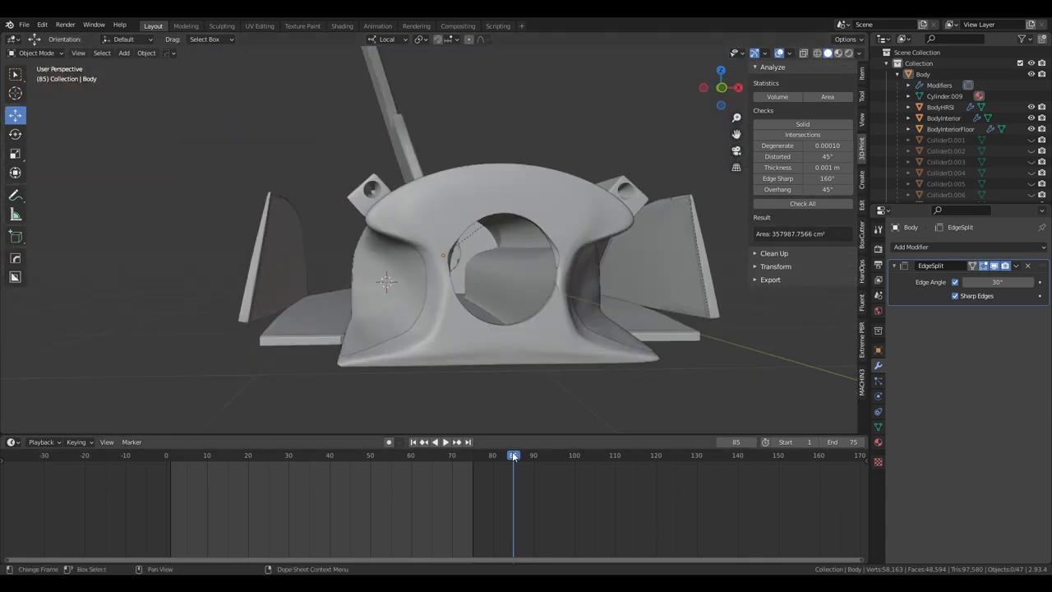
pyautogui.click(444, 442)
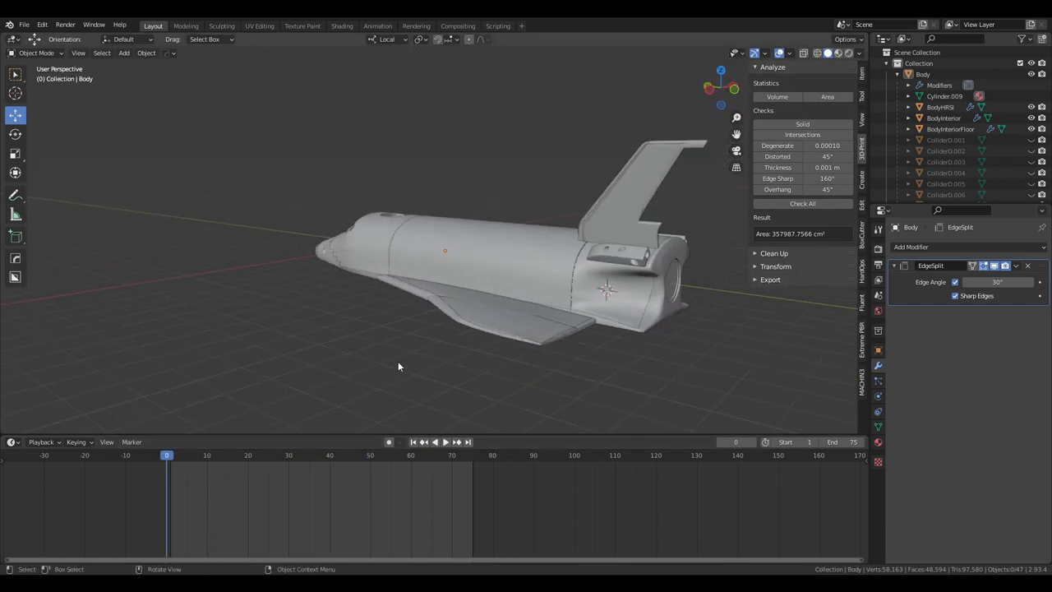
pyautogui.moveTo(398, 366); pyautogui.dragTo(509, 392)
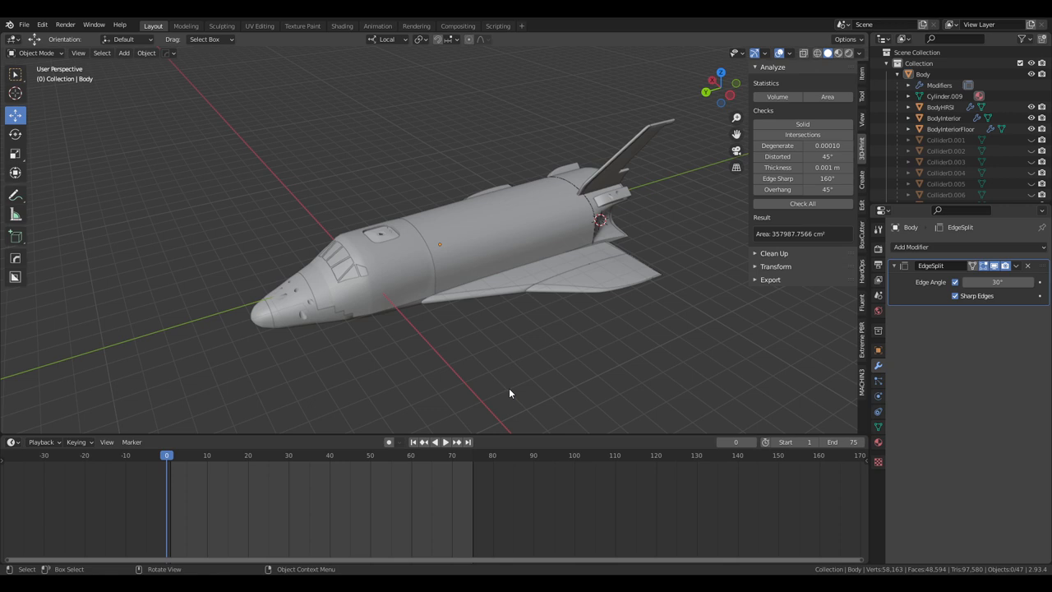
pyautogui.moveTo(509, 393); pyautogui.dragTo(529, 373)
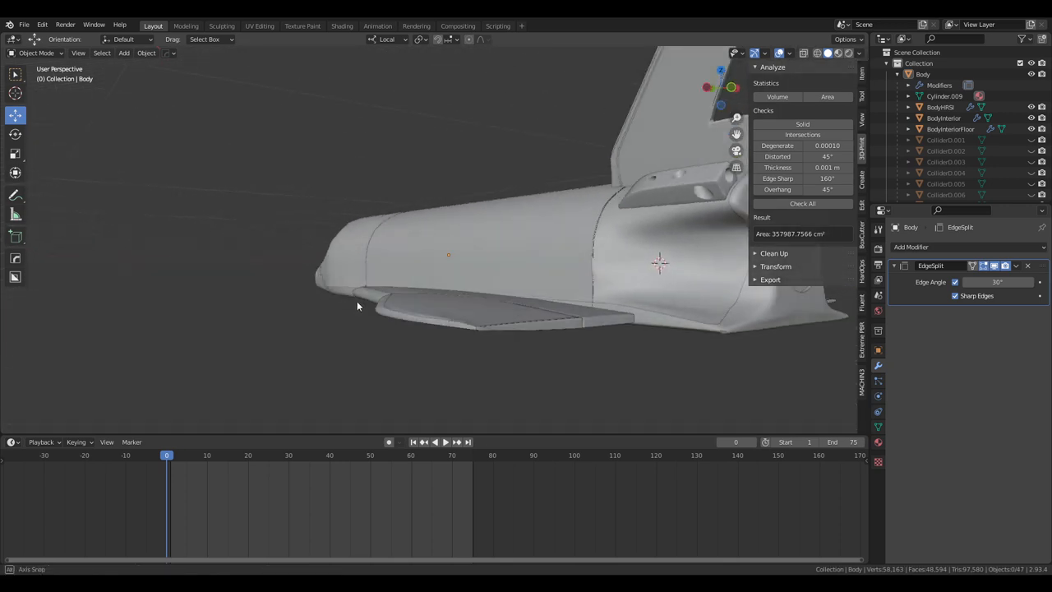
pyautogui.moveTo(358, 307); pyautogui.dragTo(436, 319)
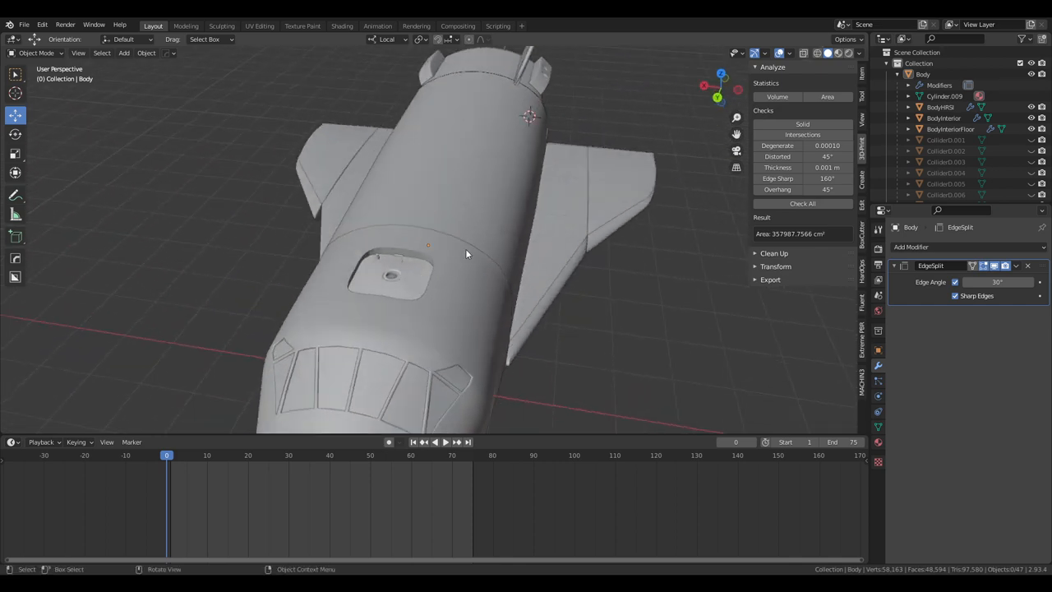
pyautogui.moveTo(467, 254); pyautogui.dragTo(441, 271)
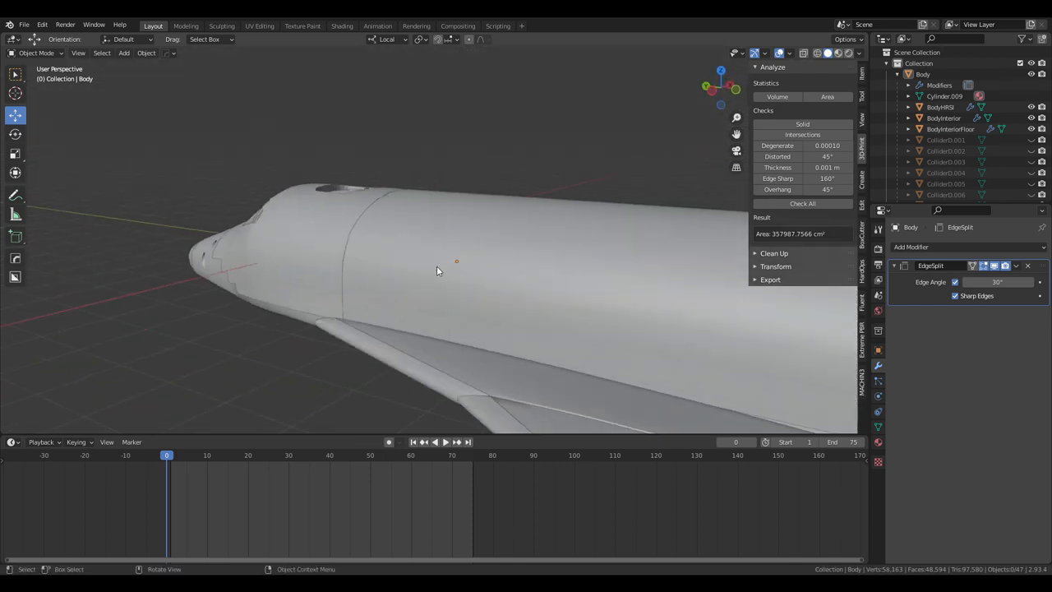
pyautogui.moveTo(437, 271); pyautogui.dragTo(578, 318)
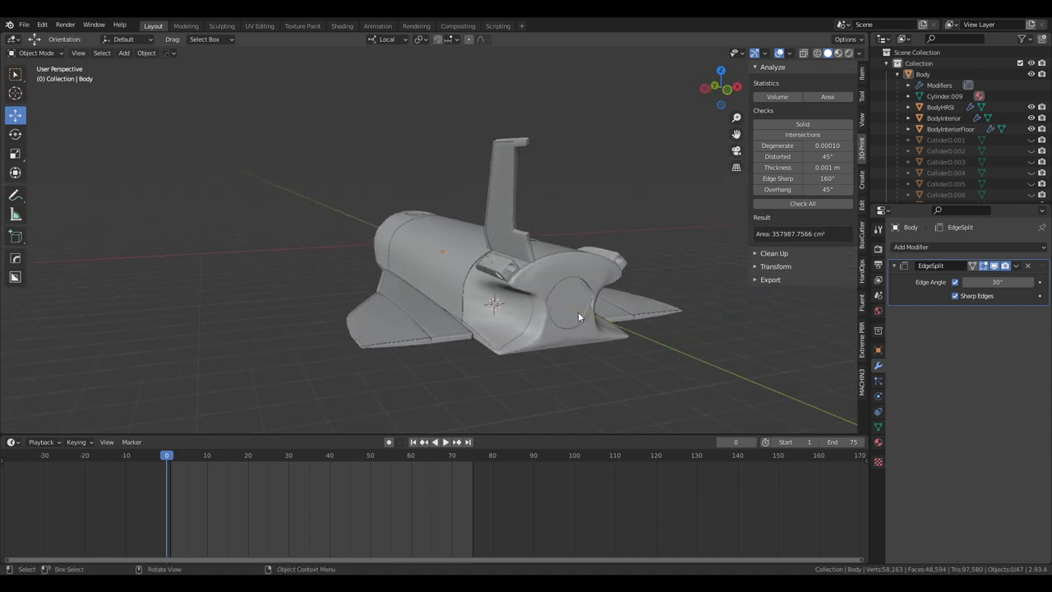
pyautogui.moveTo(588, 284)
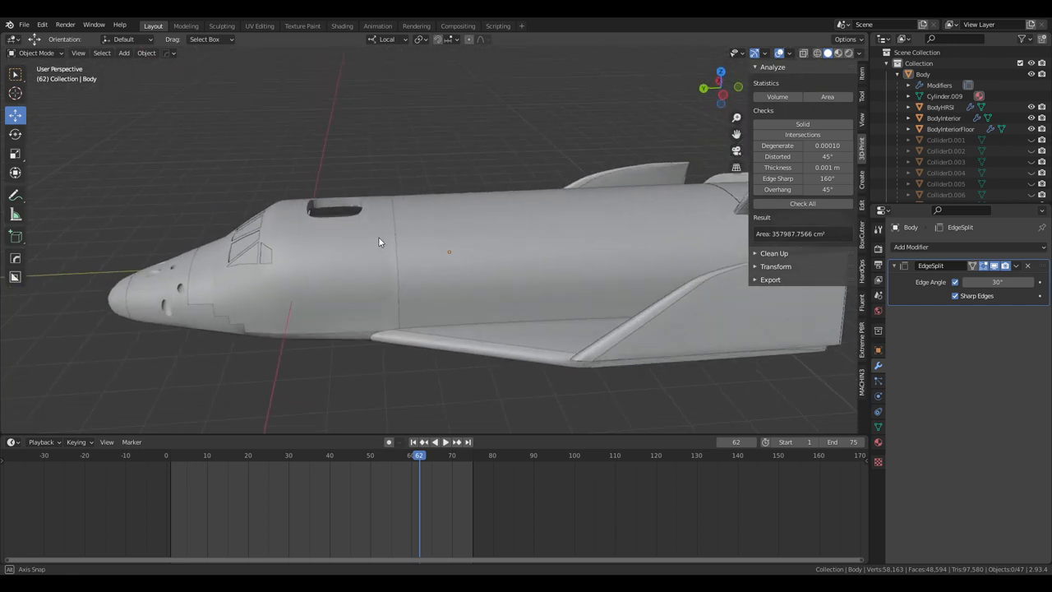
pyautogui.moveTo(378, 240); pyautogui.dragTo(375, 192)
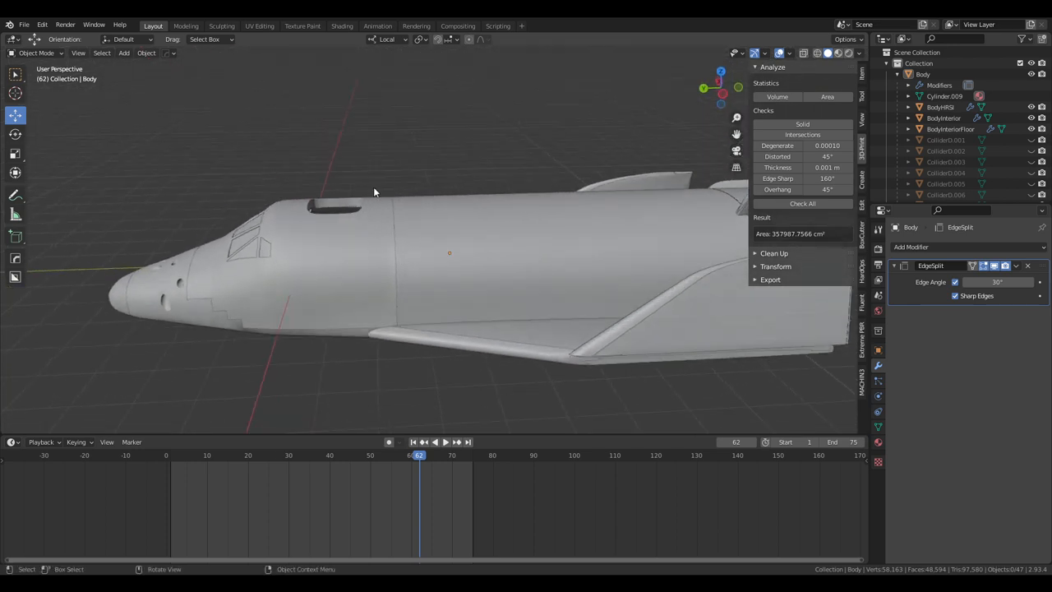
pyautogui.moveTo(386, 273)
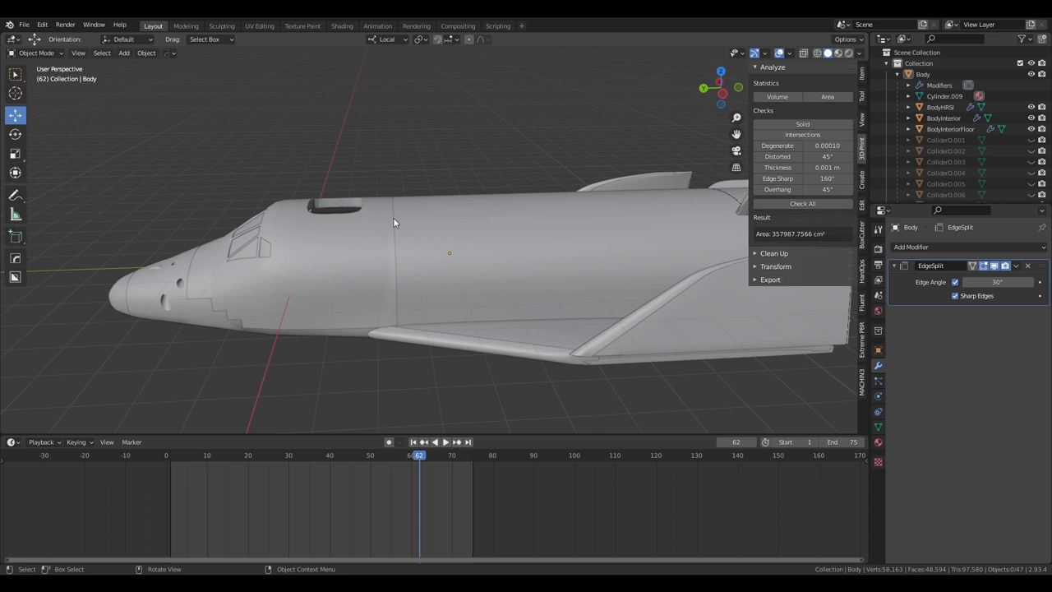
pyautogui.moveTo(340, 281)
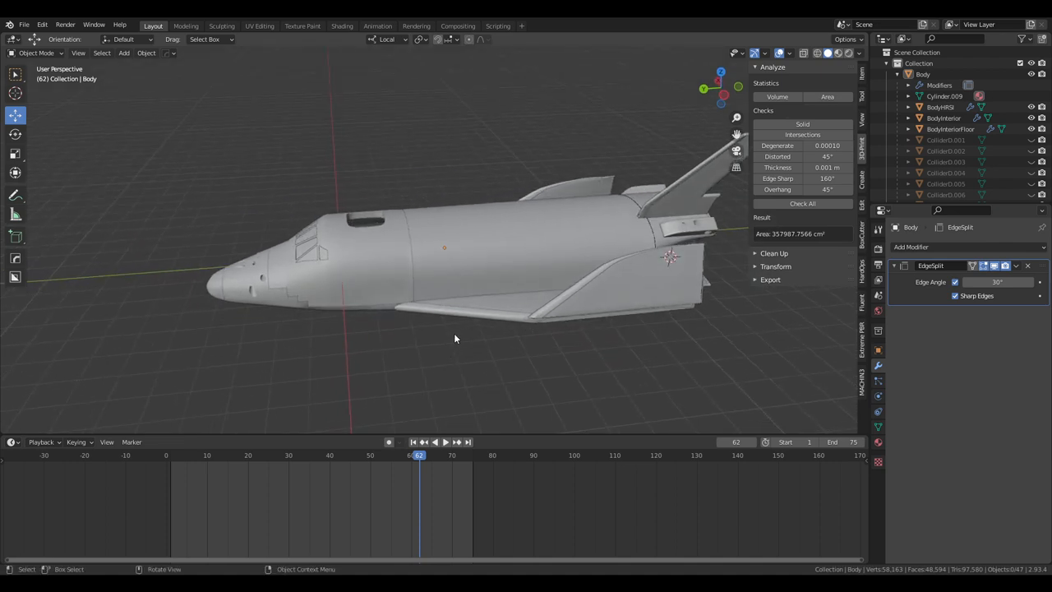
pyautogui.moveTo(457, 339); pyautogui.dragTo(513, 349)
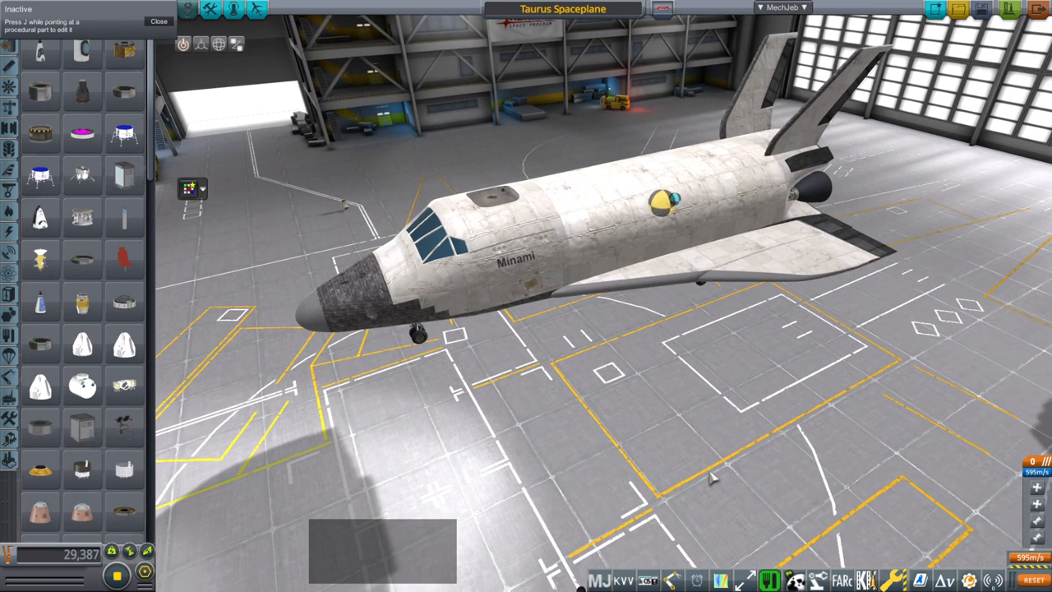
# Turn the hangar view to show the textured Taurus Spaceplane side-on
pyautogui.moveTo(710, 477); pyautogui.dragTo(671, 415)
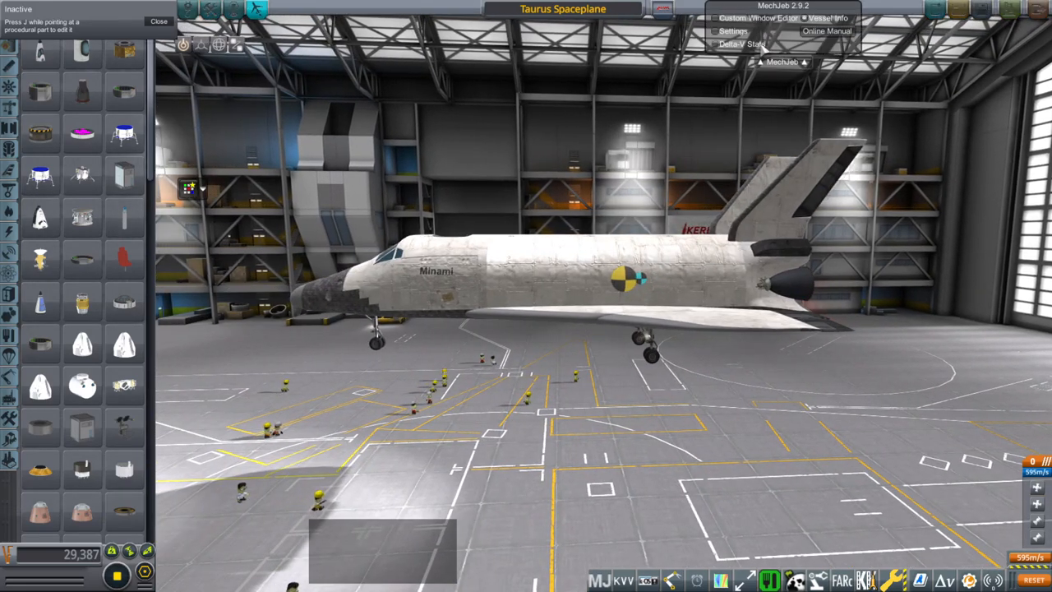
# Show the MechJeb Delta-V Stats window for the spaceplane
pyautogui.click(742, 42)
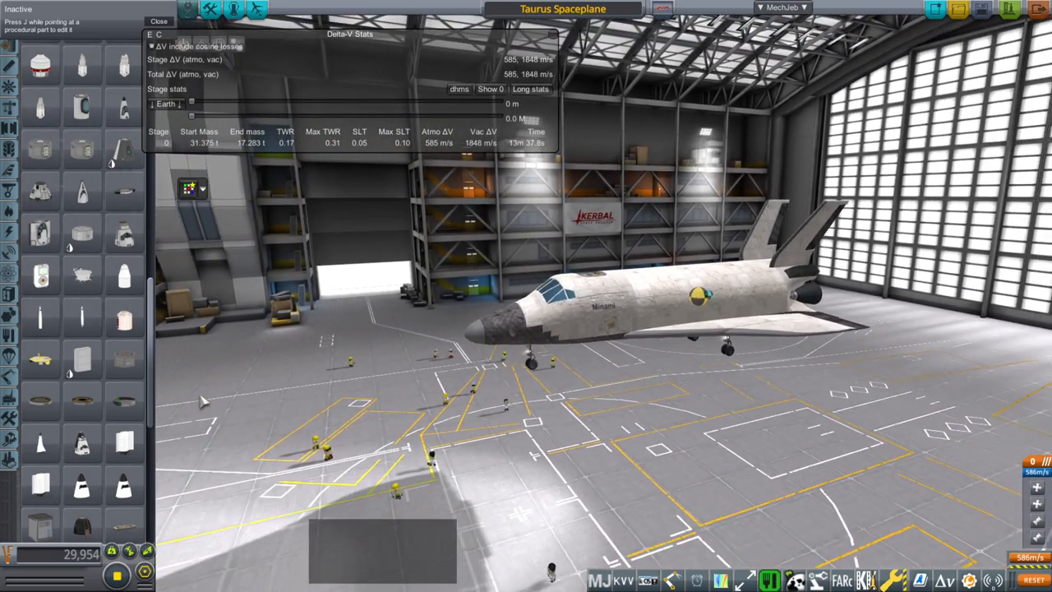
pyautogui.scroll(-3)
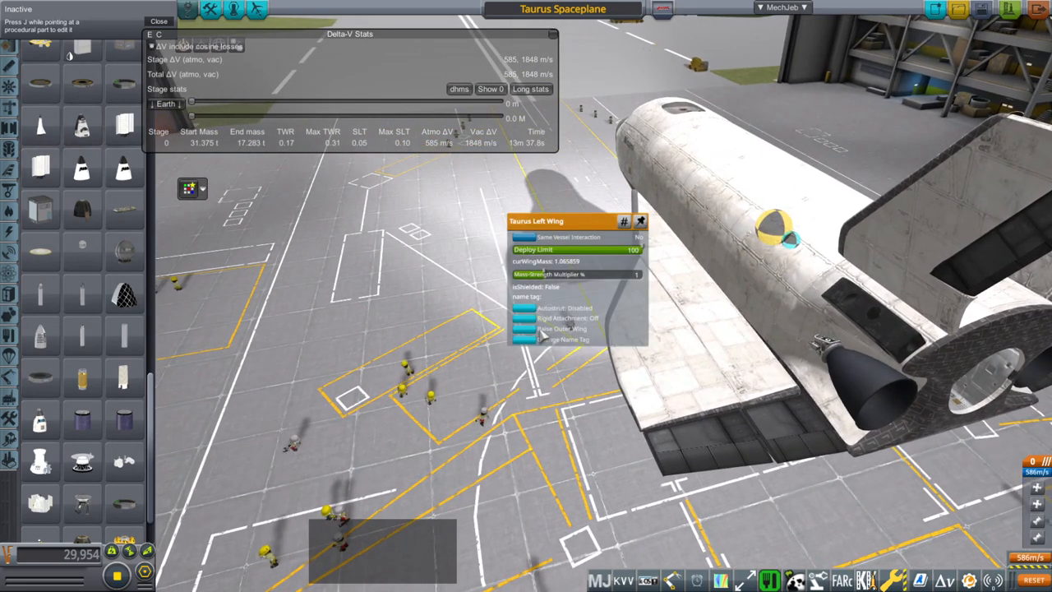
# Select the Taurus Left Wing part to bring up its settings
pyautogui.click(562, 329)
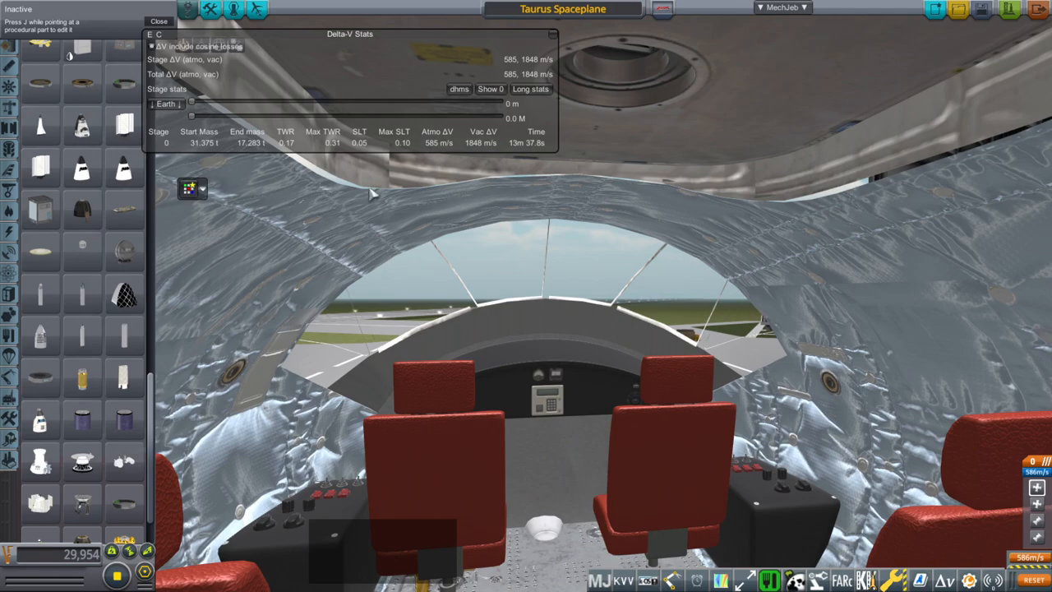
pyautogui.moveTo(840, 220)
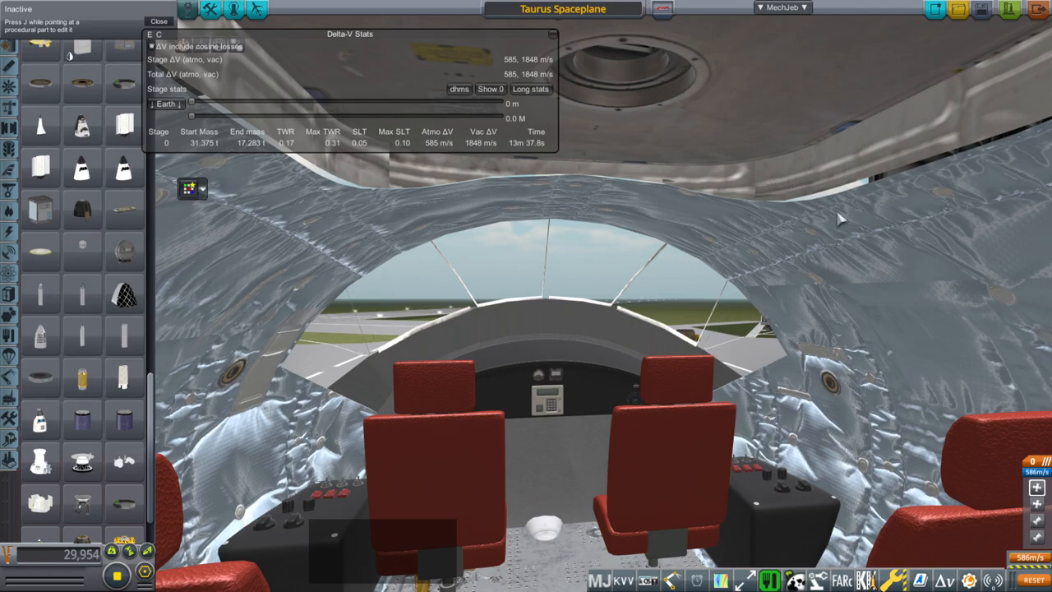